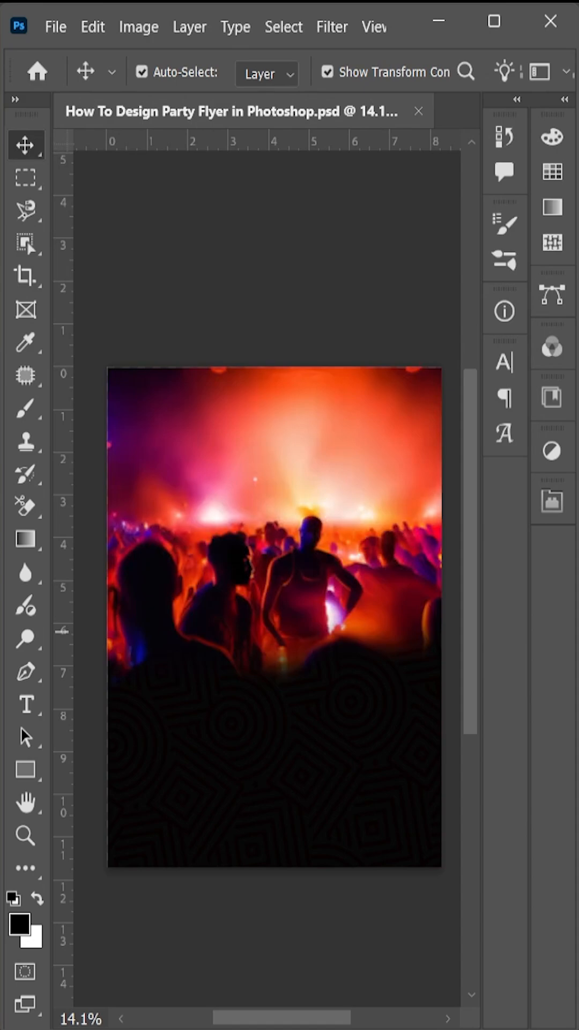
scroll(down, 3)
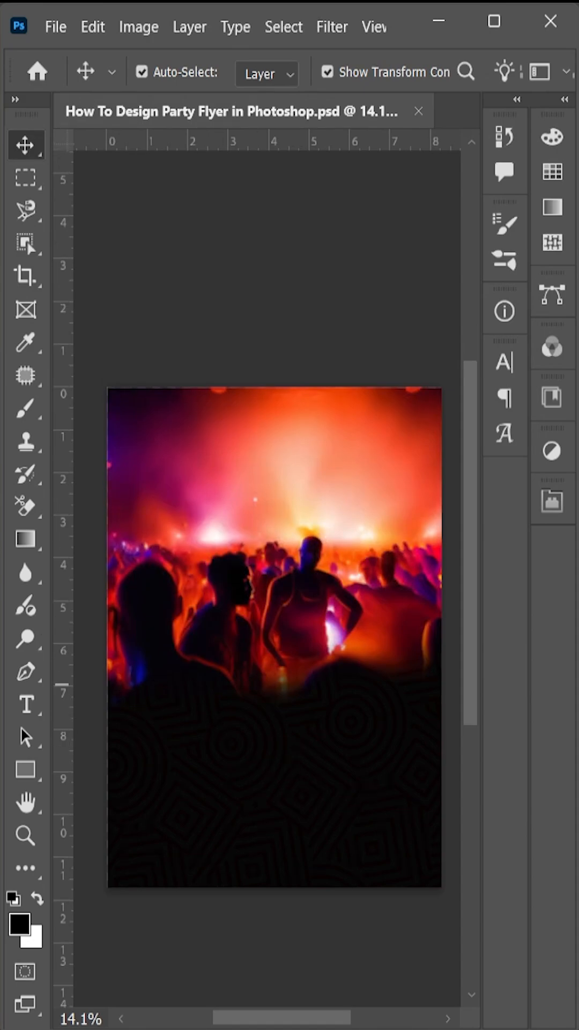